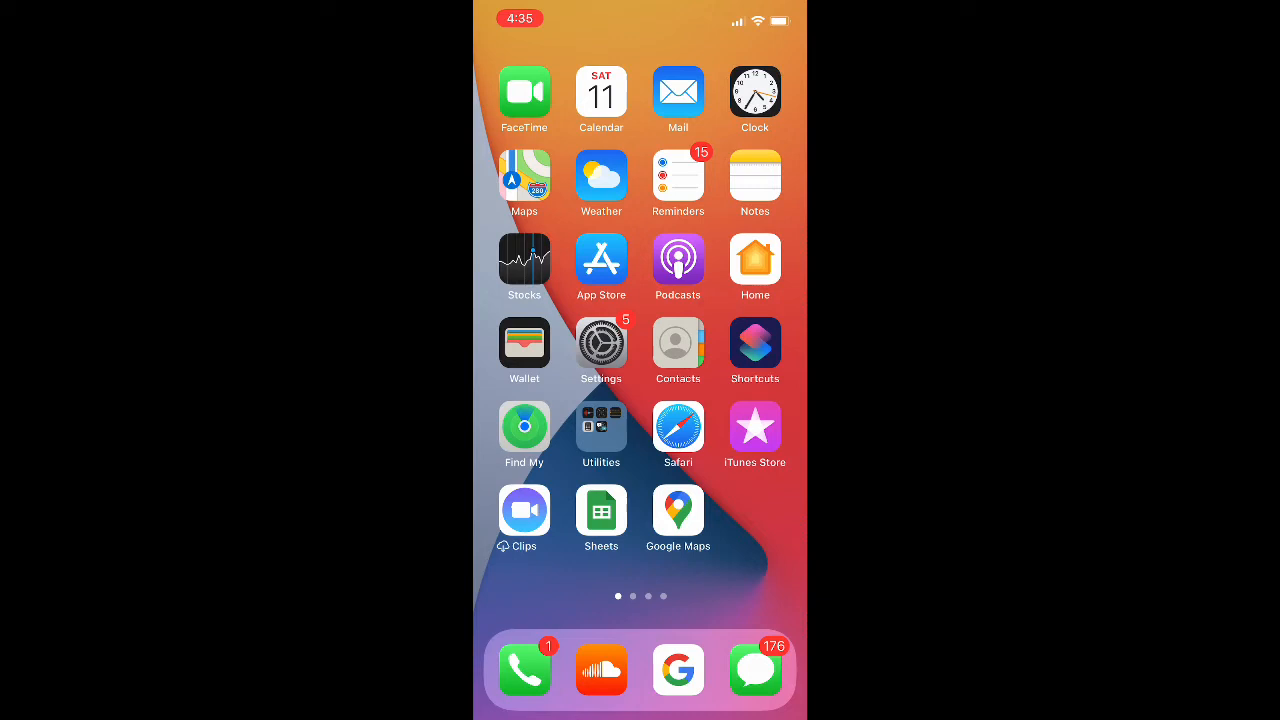
- Launch the App Store from the Home Screen onto its Search tab
click(601, 259)
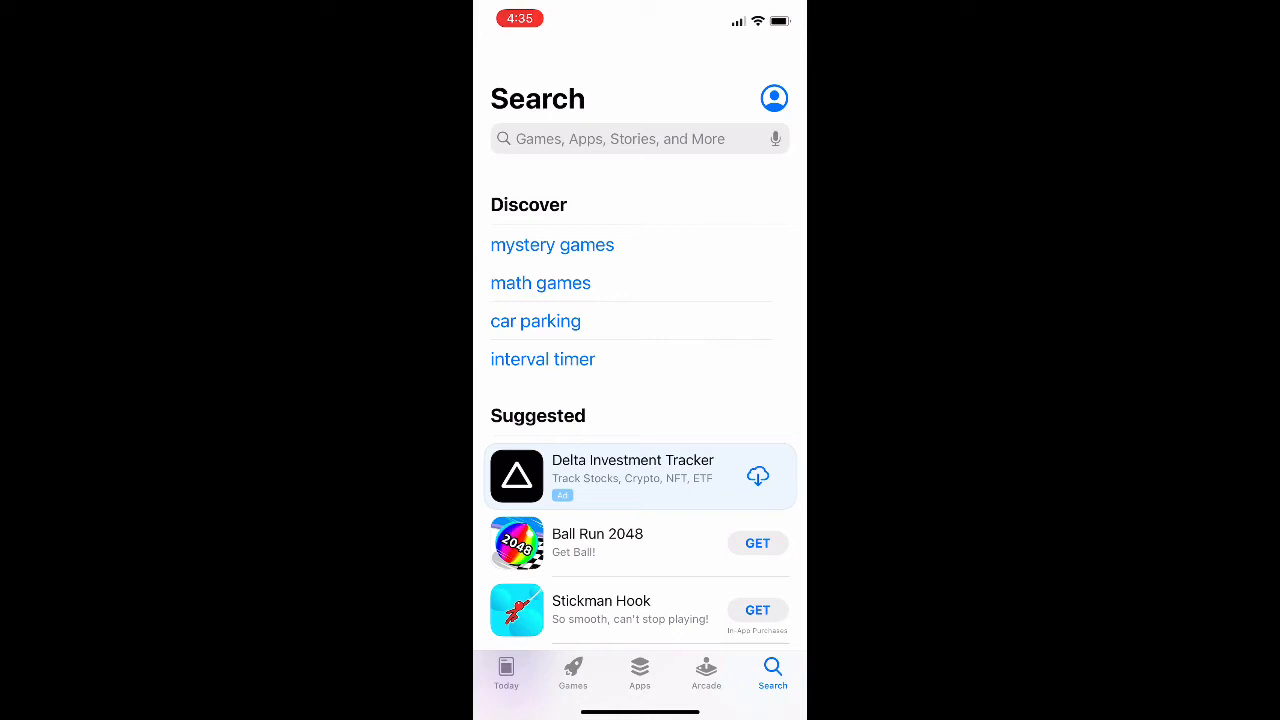
- Search the App Store for "google docs" to find Google Docs: Sync, Edit, Share
click(620, 139)
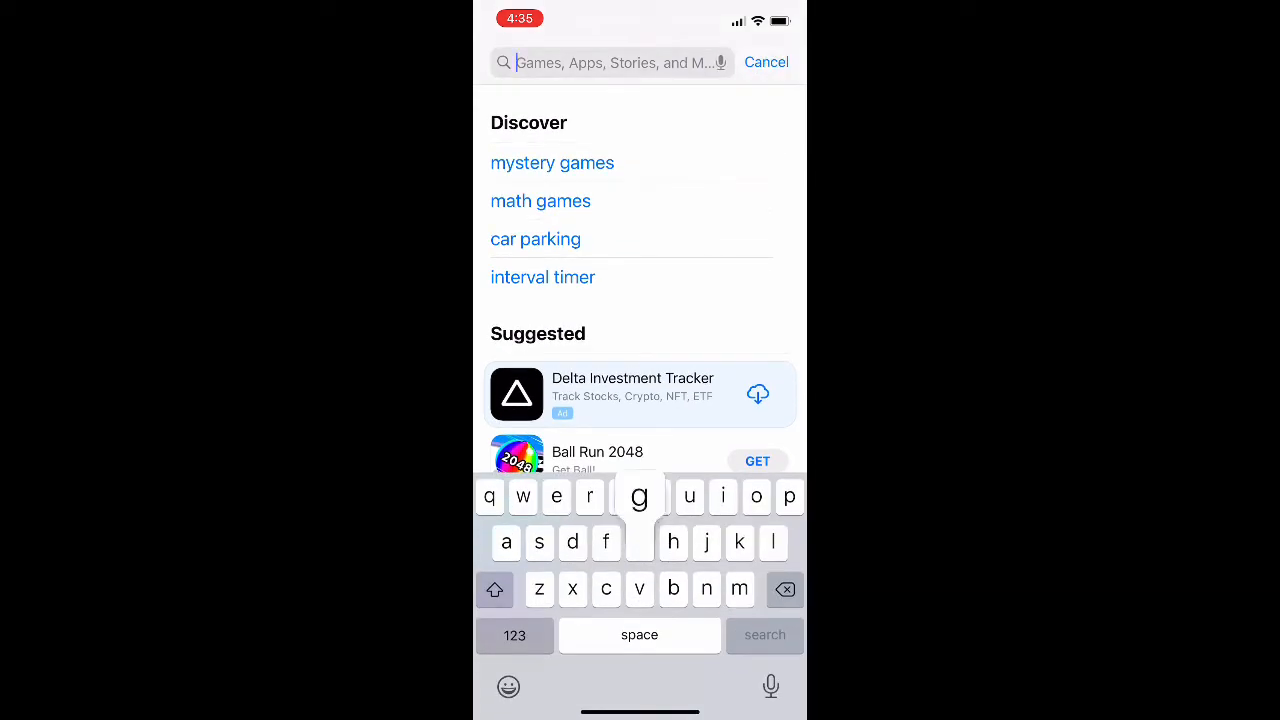
text(google)
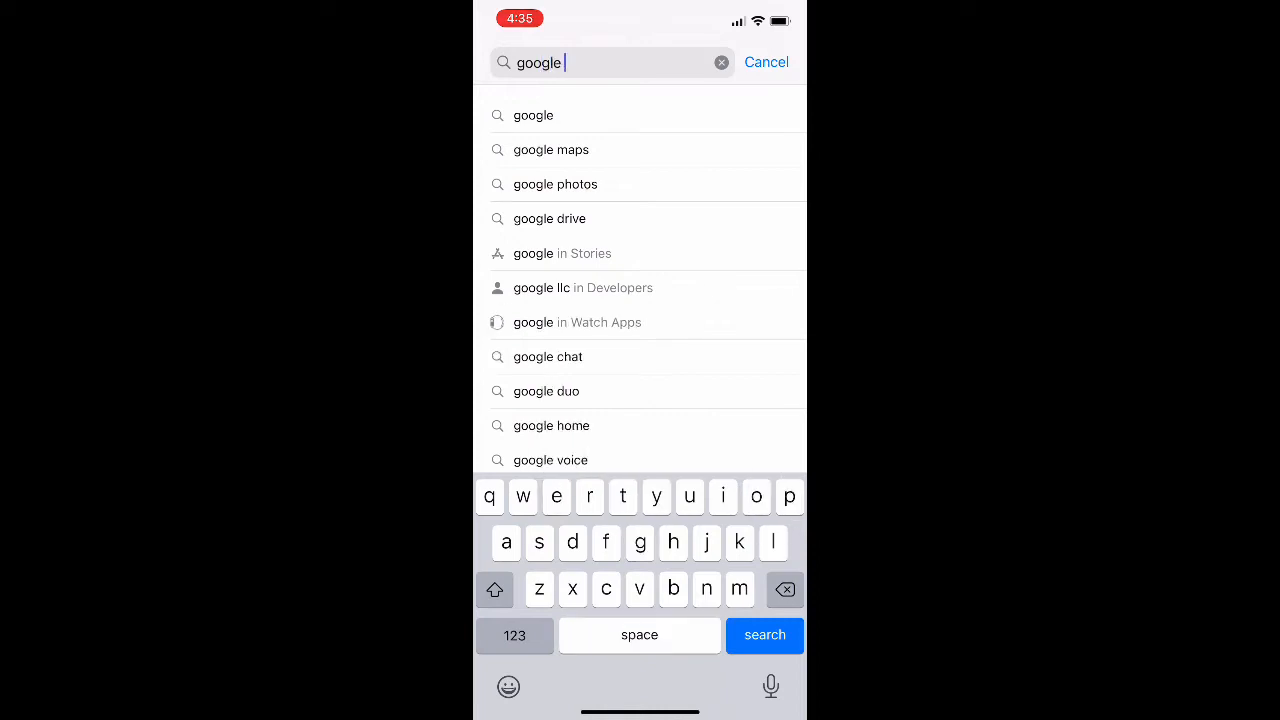
text(docs)
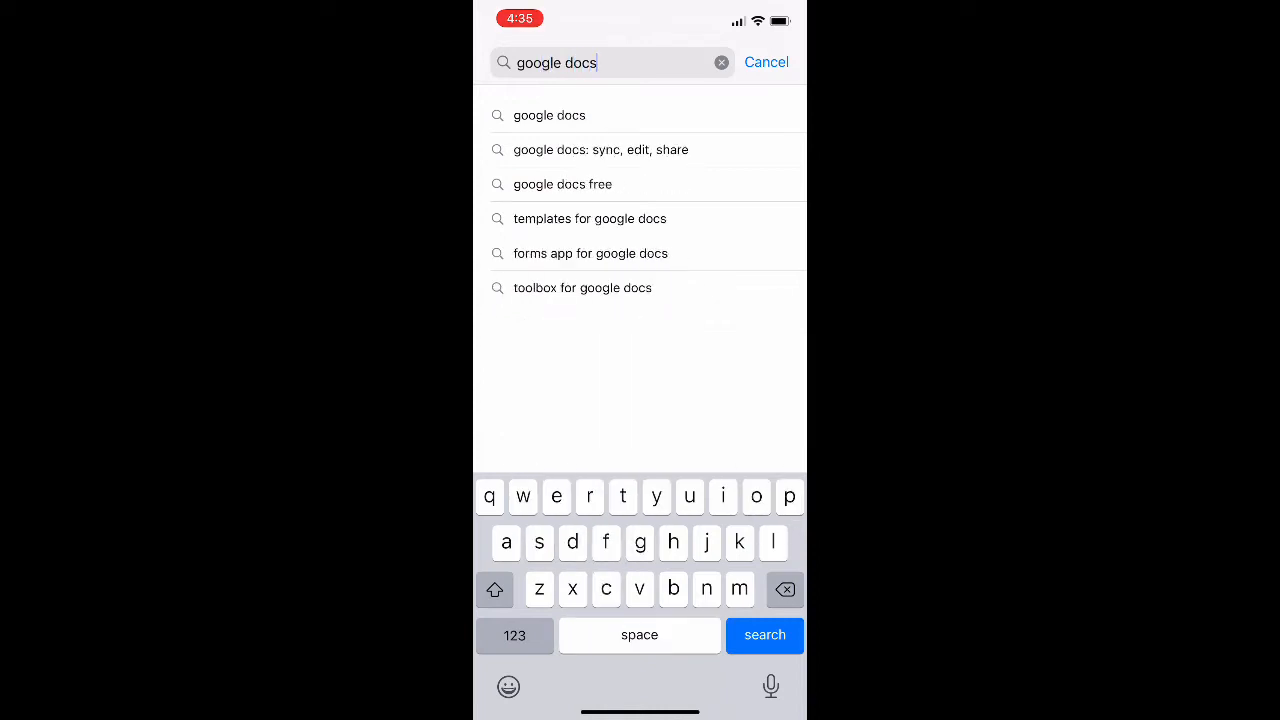
click(764, 635)
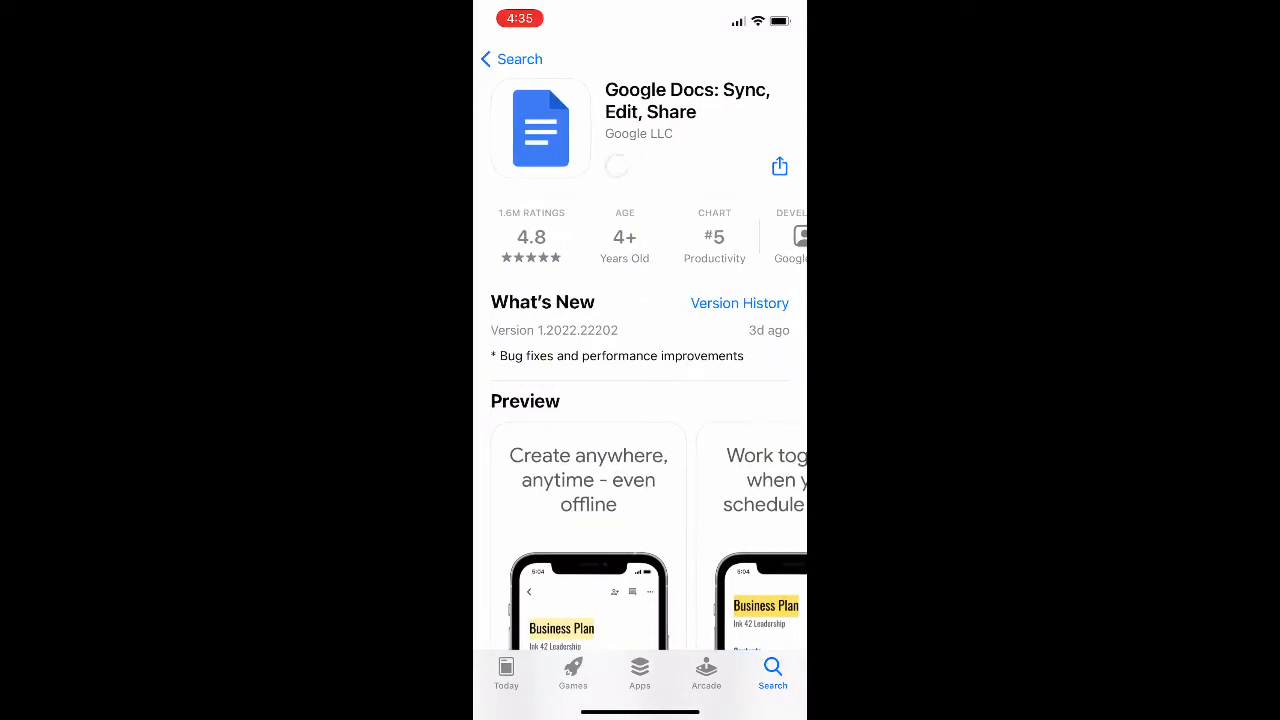
- Wait for Google Docs to finish installing, then open it to its document list
scroll(down, 3)
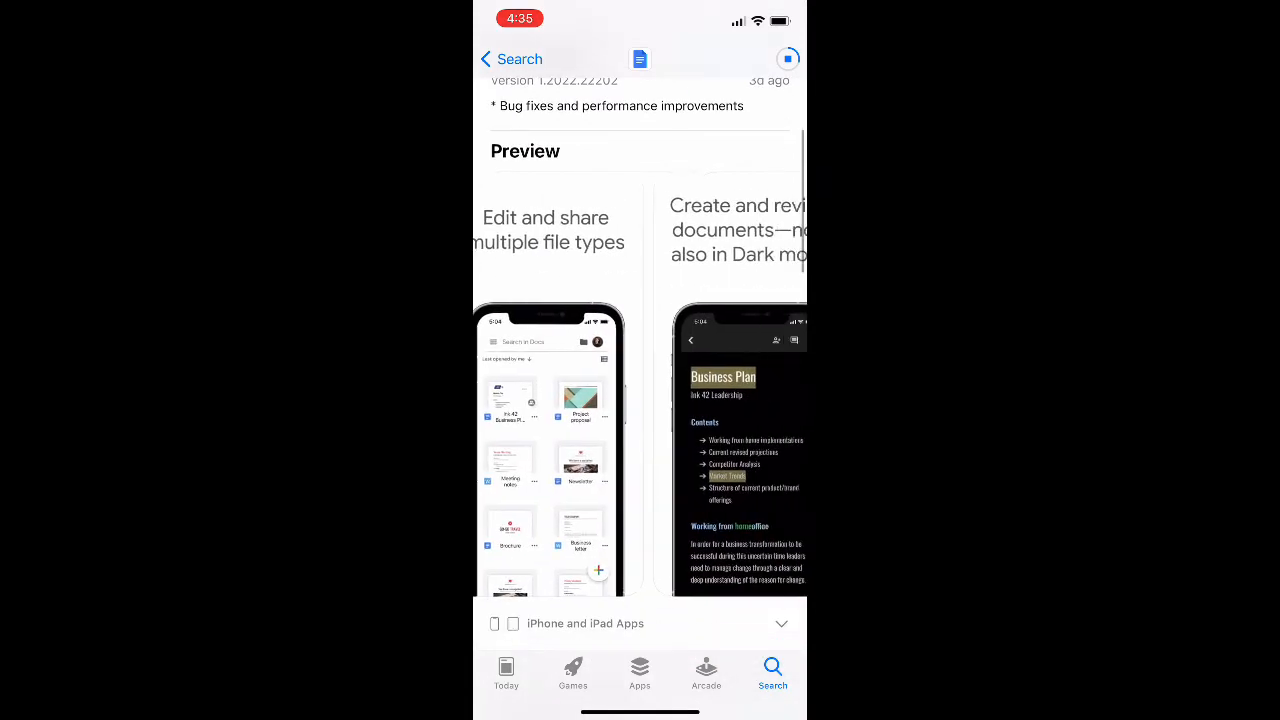
scroll(down, 3)
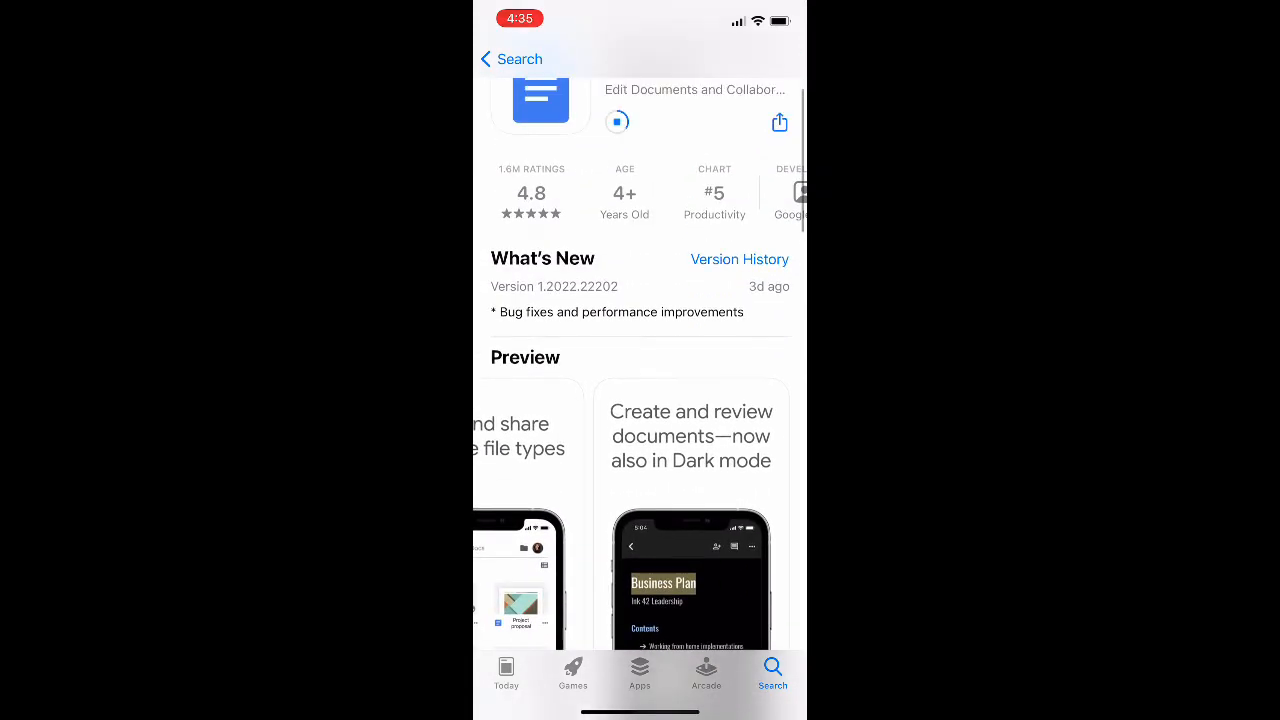
scroll(down, 3)
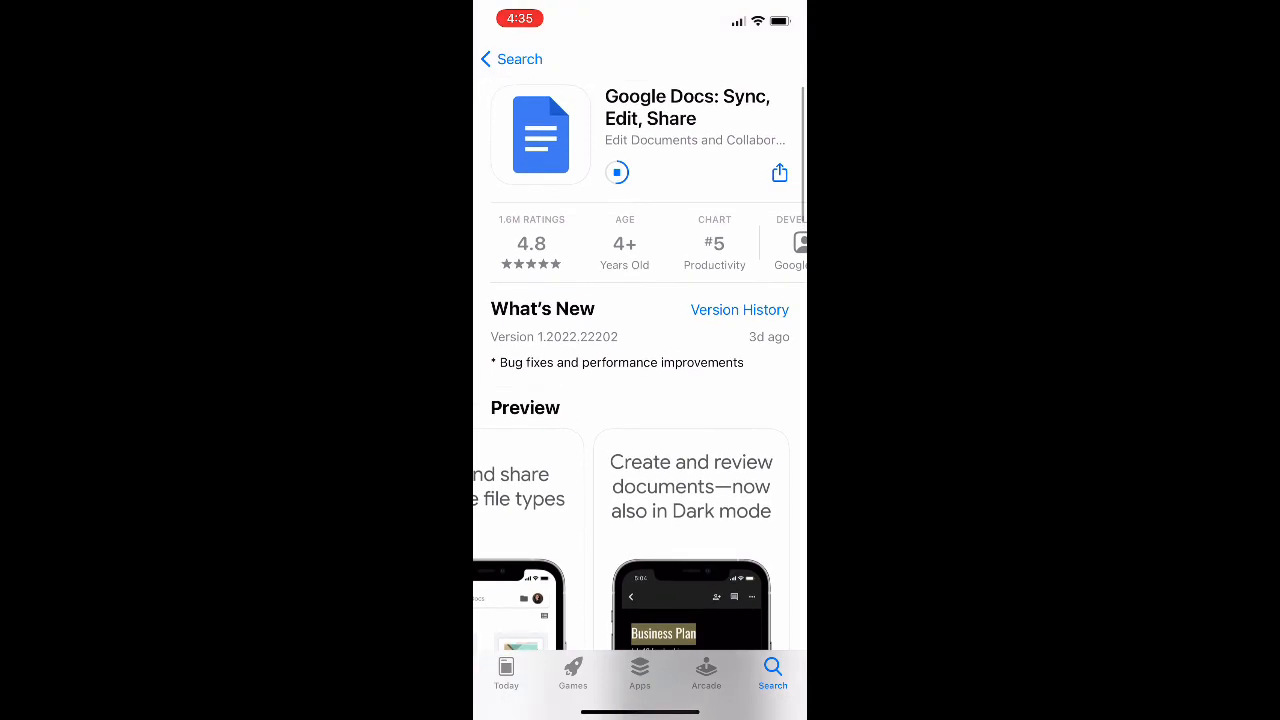
scroll(down, 3)
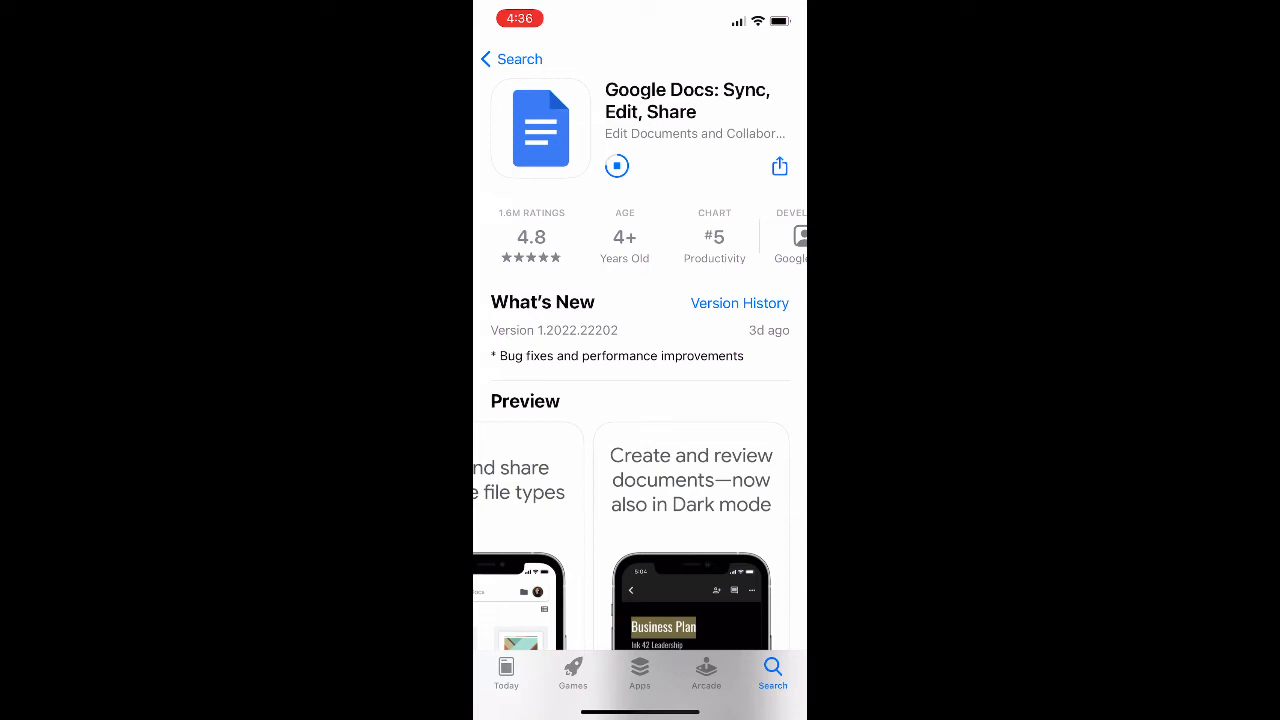
click(617, 166)
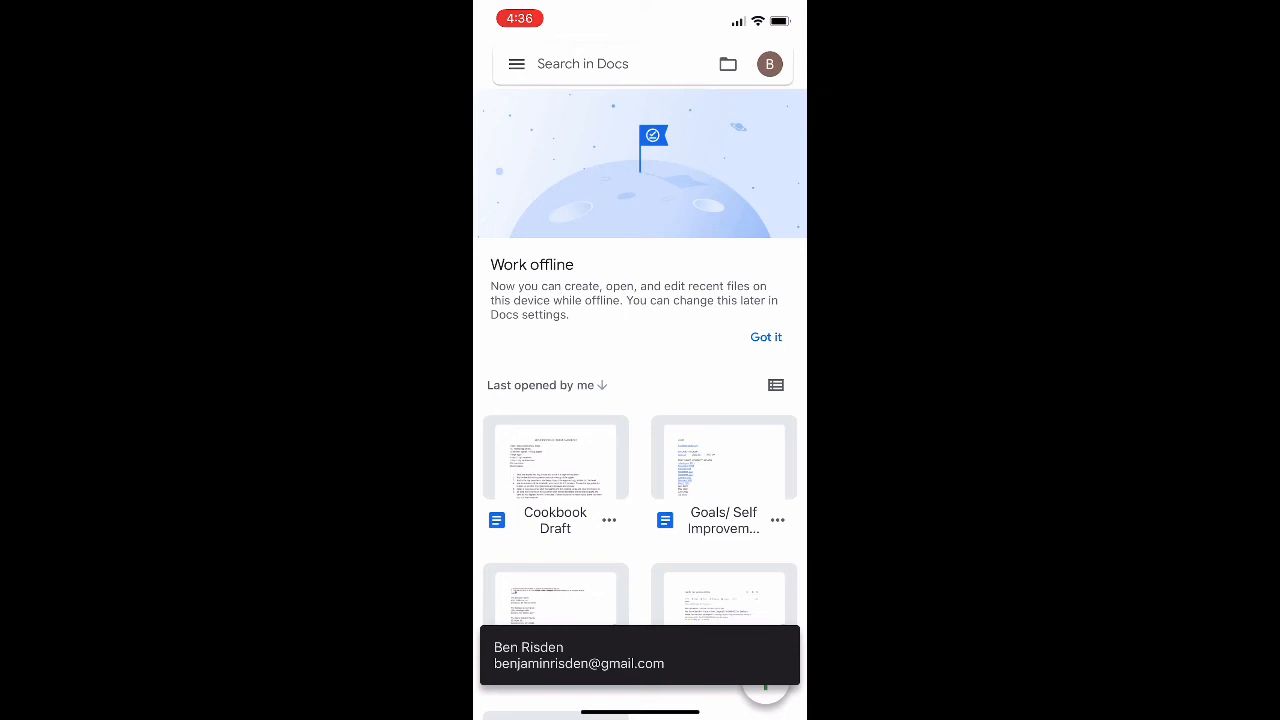
- Add a blank Untitled document from the + button's New document option
click(515, 64)
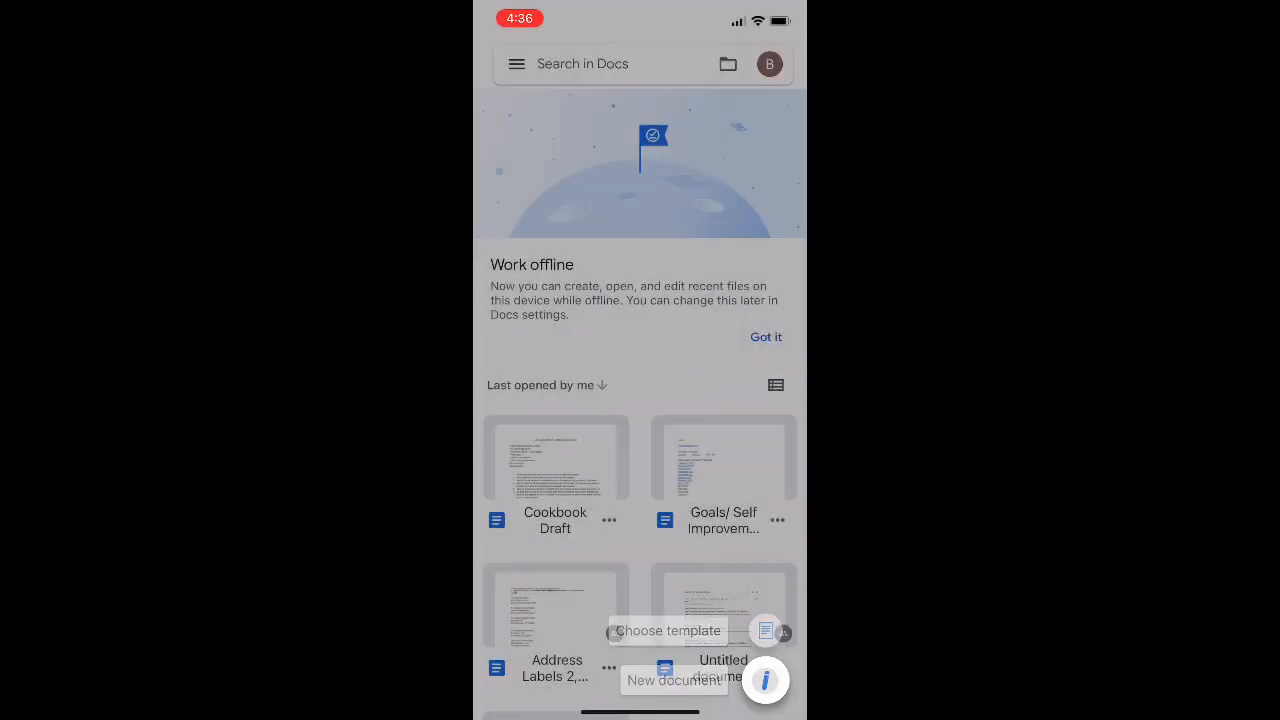
click(673, 680)
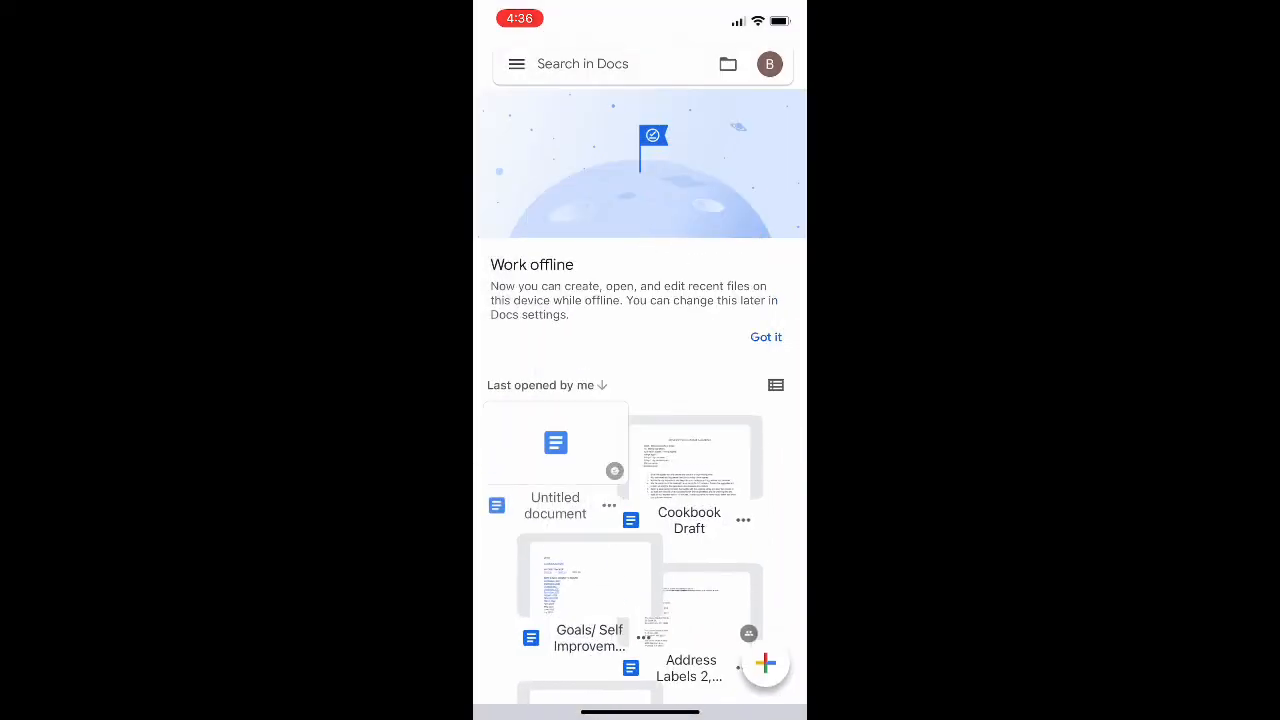